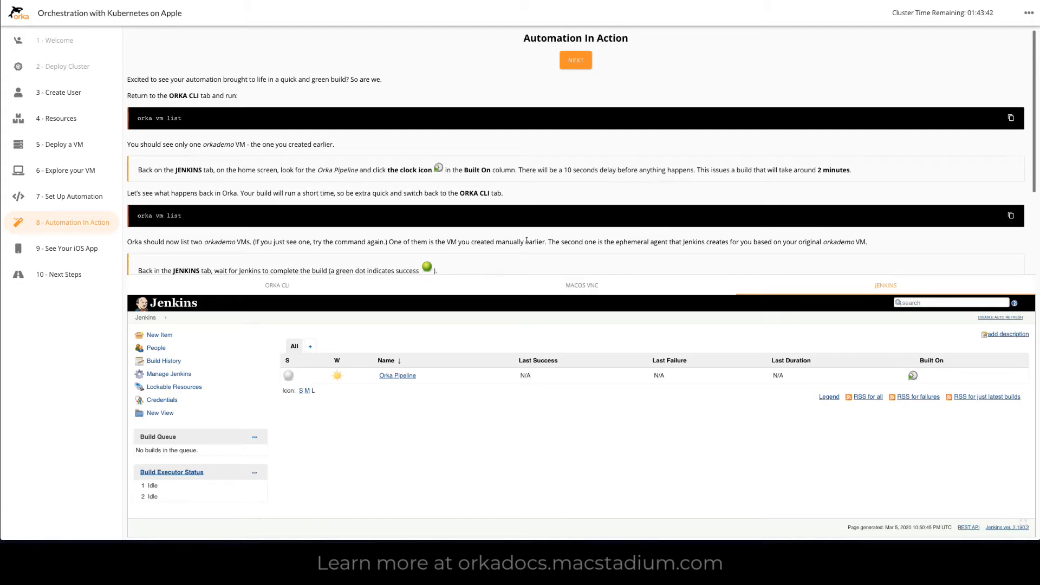
mouse_move(299, 285)
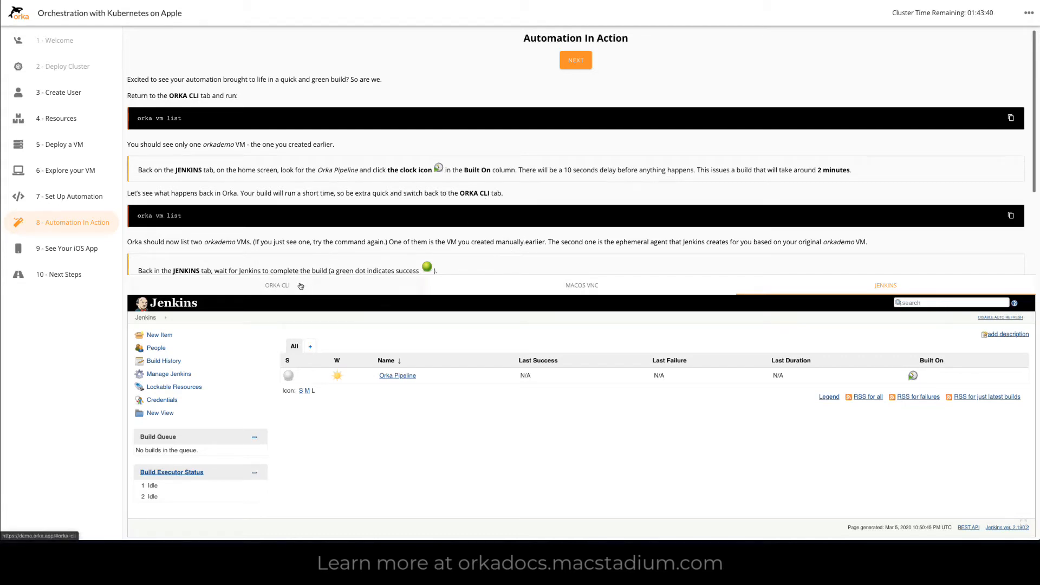
- Run 'orka vm list' in the ORKA CLI, showing one running orkademo VM
click(276, 285)
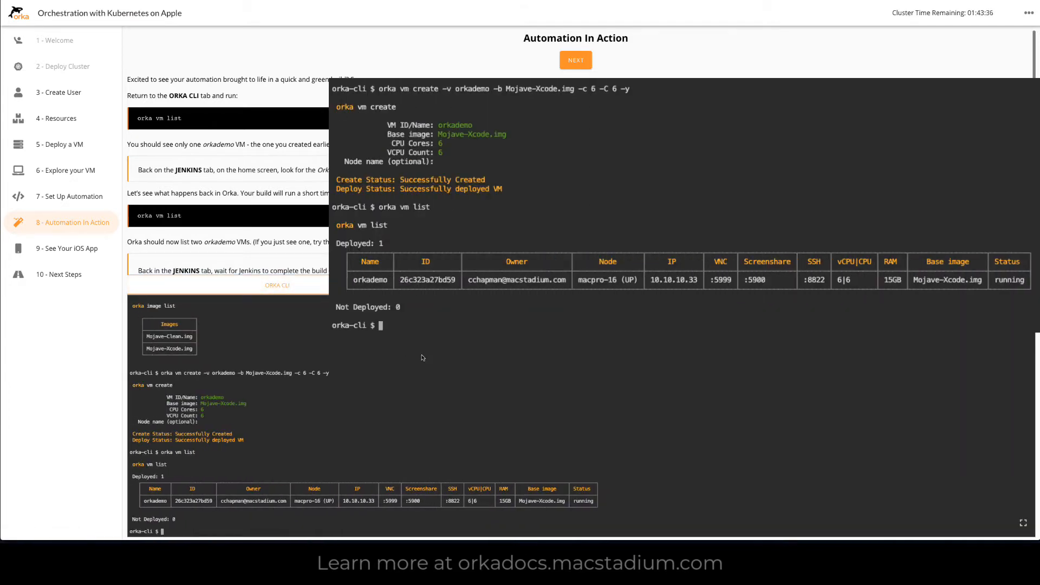
text(orka vm list)
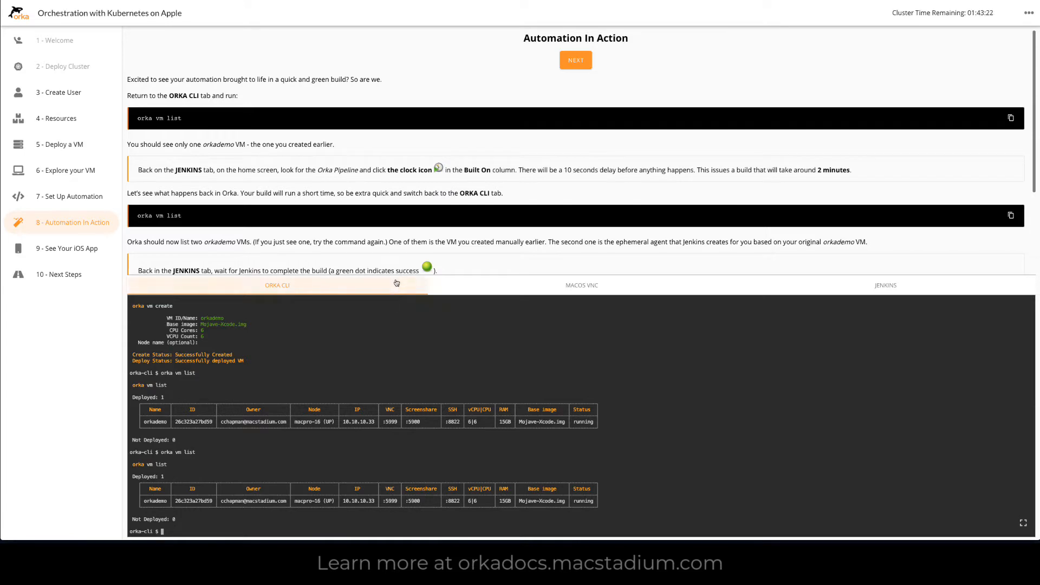
mouse_move(709, 297)
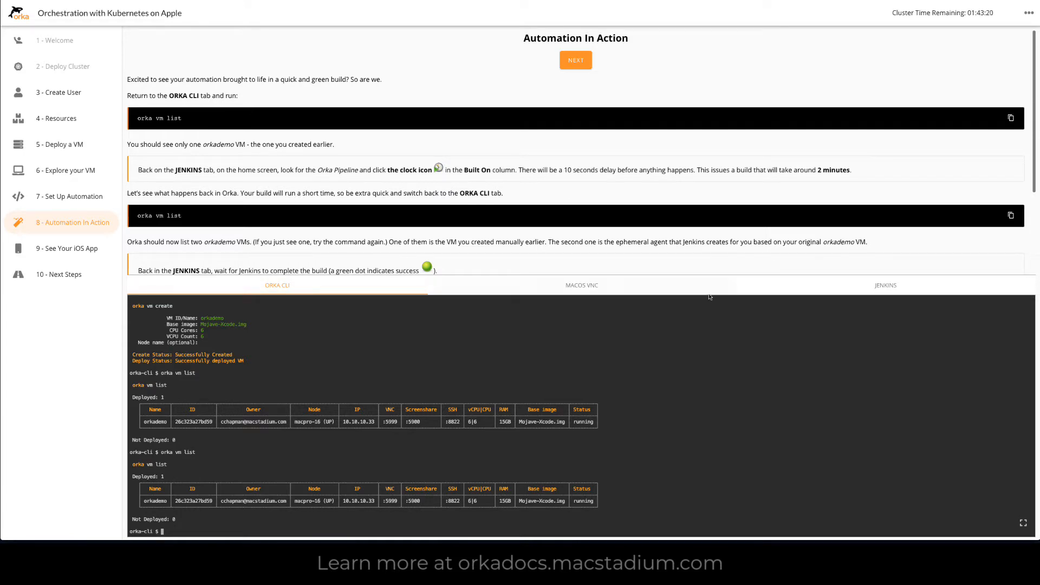
mouse_move(834, 286)
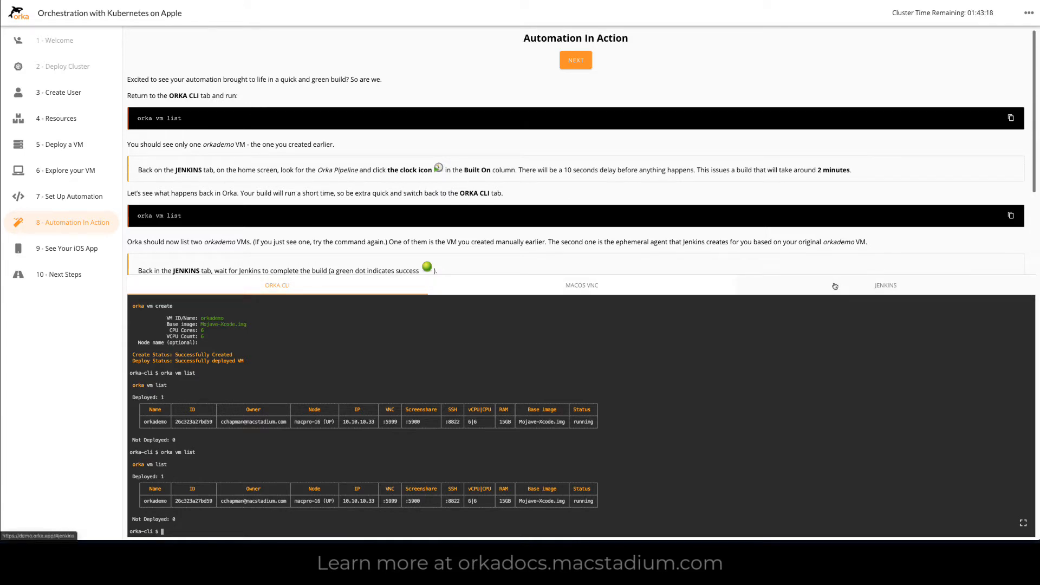
- Queue build #1 of the Orka Pipeline from the Jenkins dashboard's Built On column
click(885, 285)
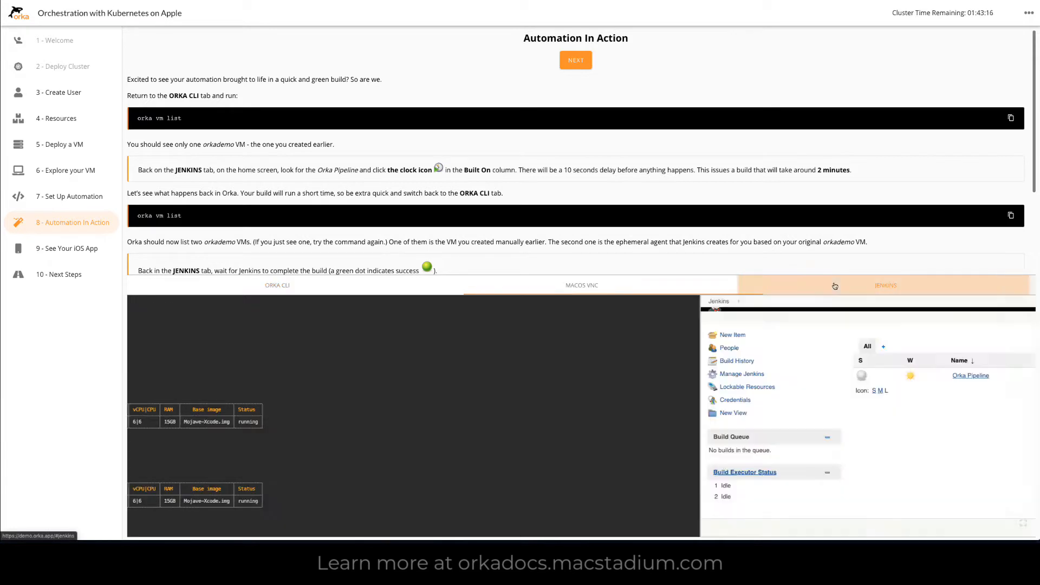
click(885, 285)
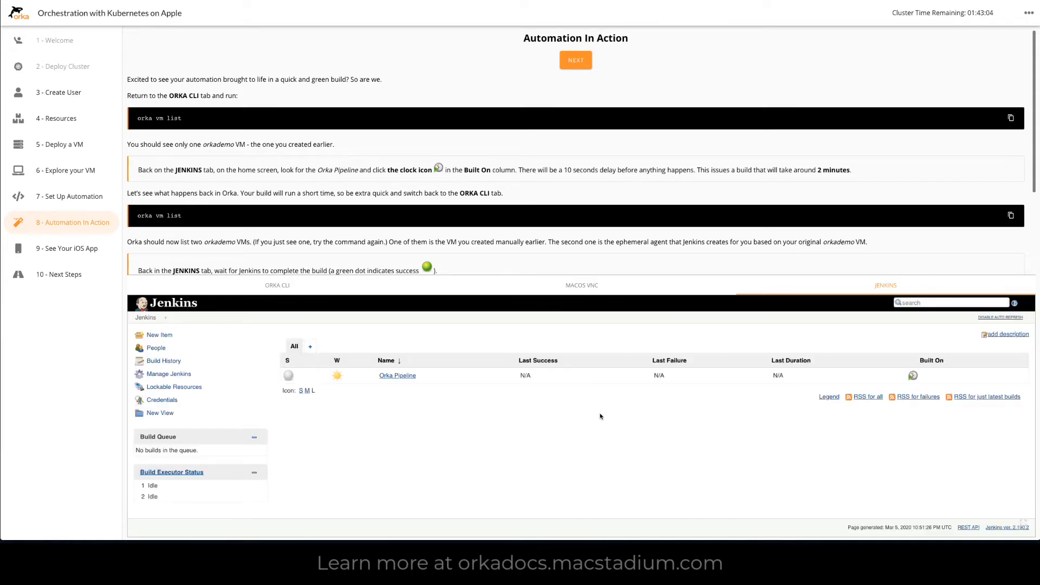
mouse_move(531, 431)
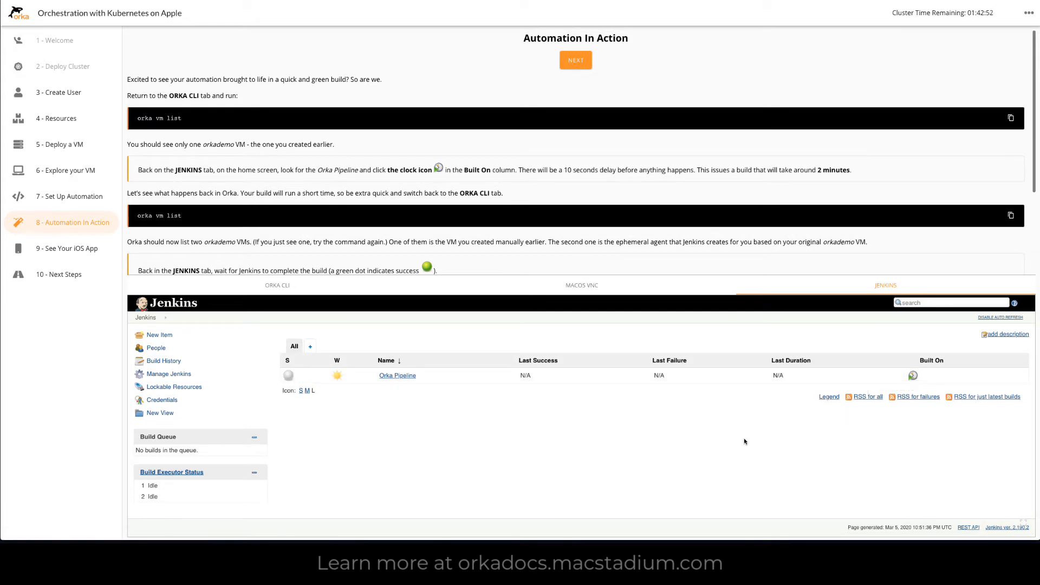
mouse_move(714, 444)
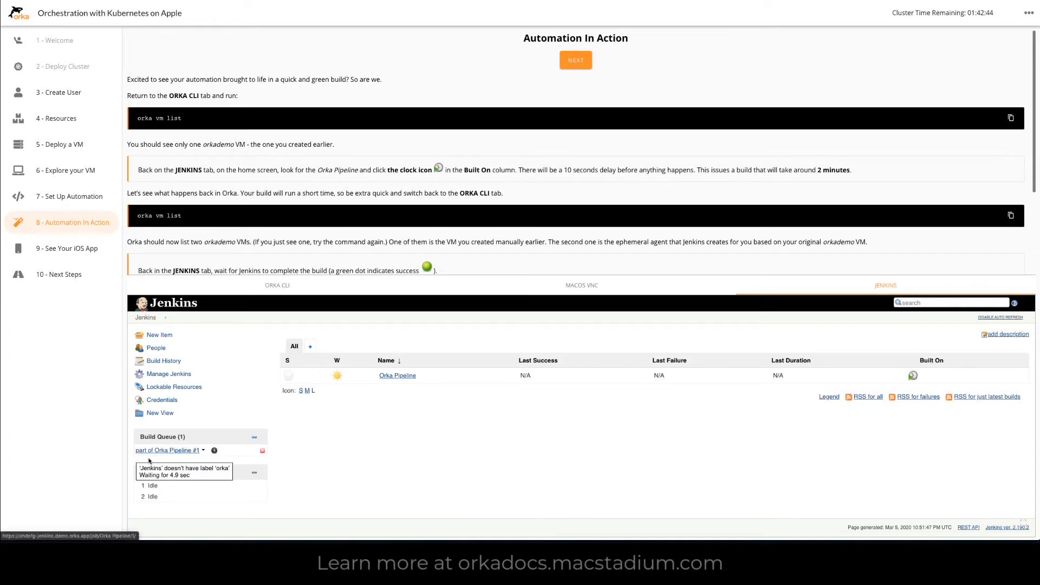
mouse_move(362, 458)
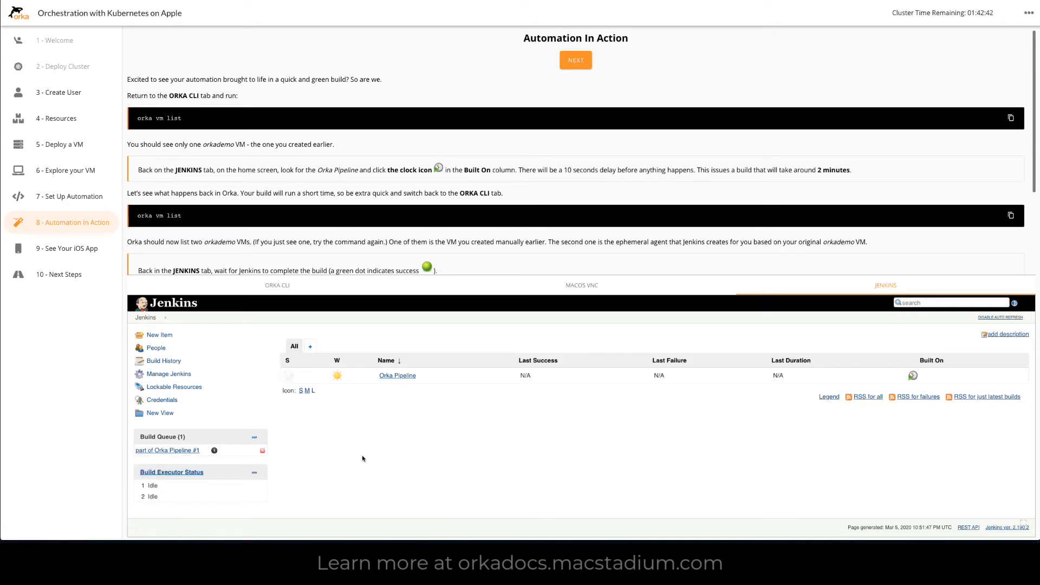
mouse_move(288, 375)
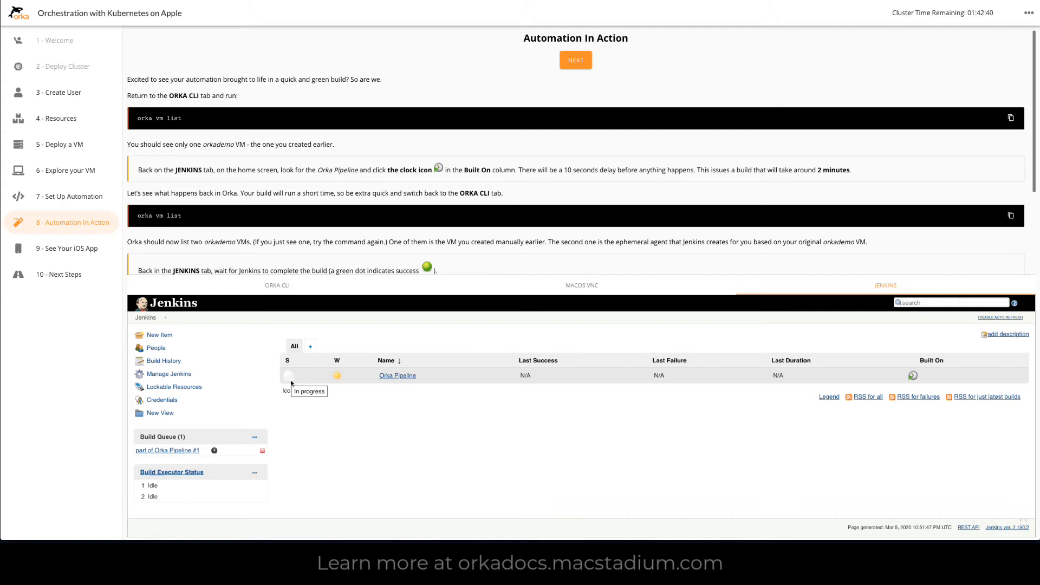
mouse_move(311, 422)
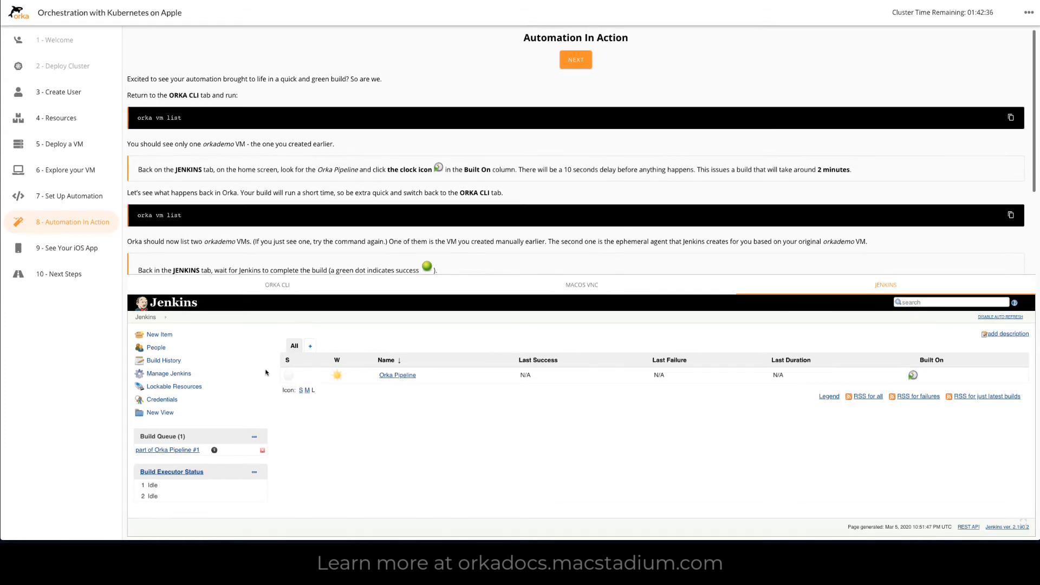
- Rerun 'orka vm list' in the ORKA CLI, now showing two running orkademo VMs
scroll(down, 3)
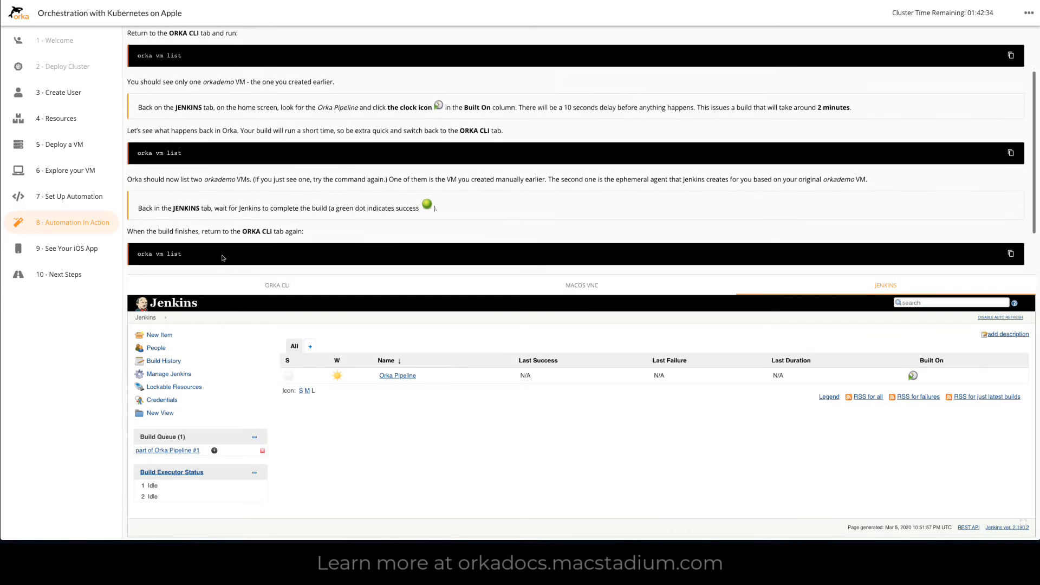
scroll(down, 3)
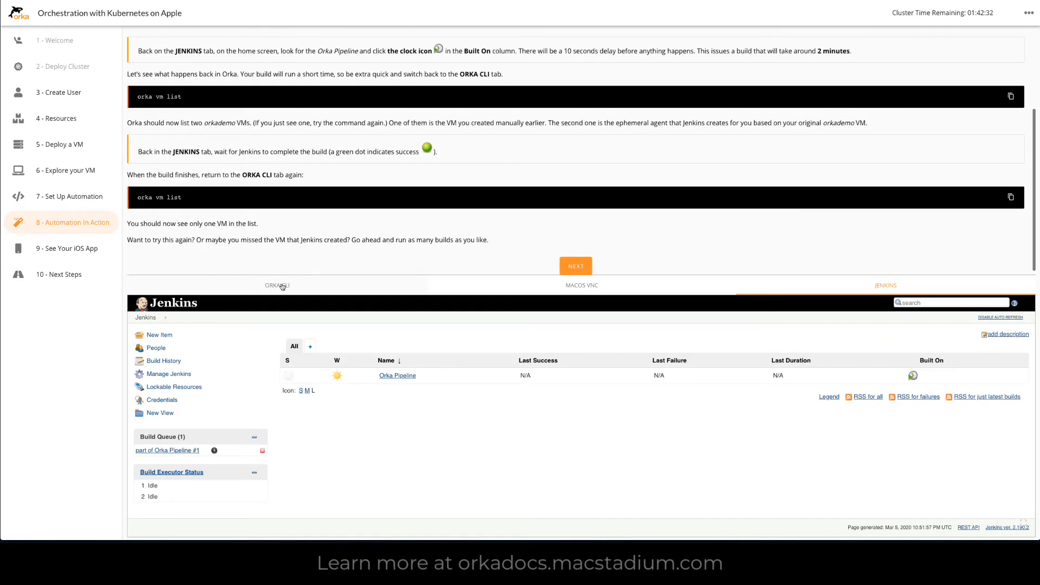
click(276, 285)
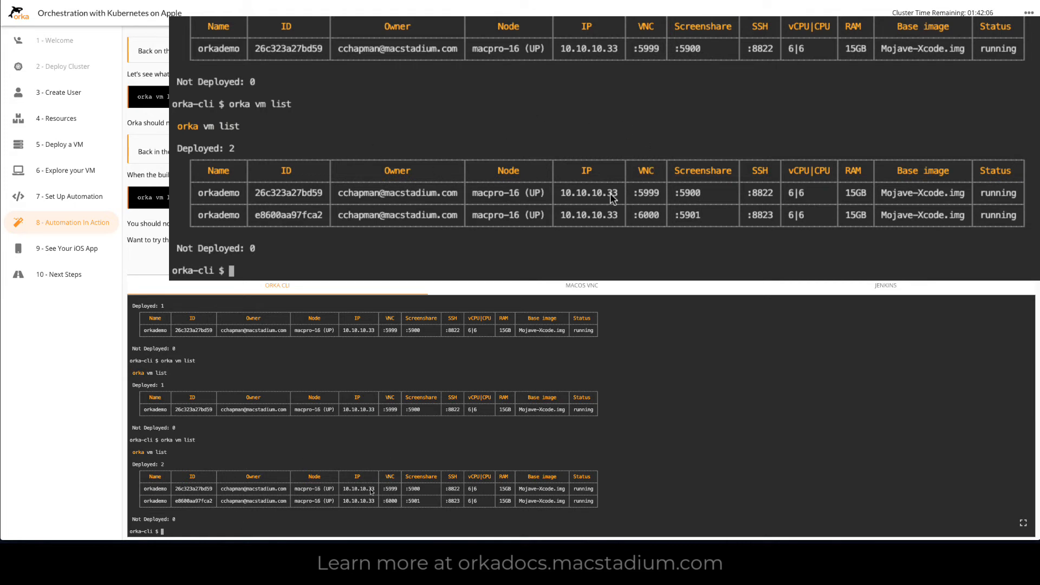
mouse_move(745, 186)
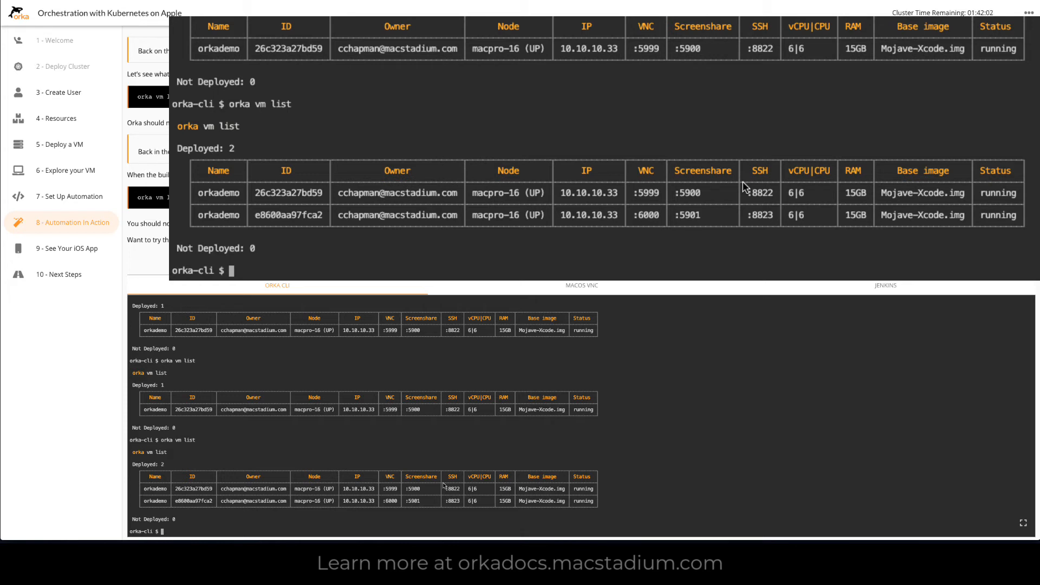
mouse_move(810, 209)
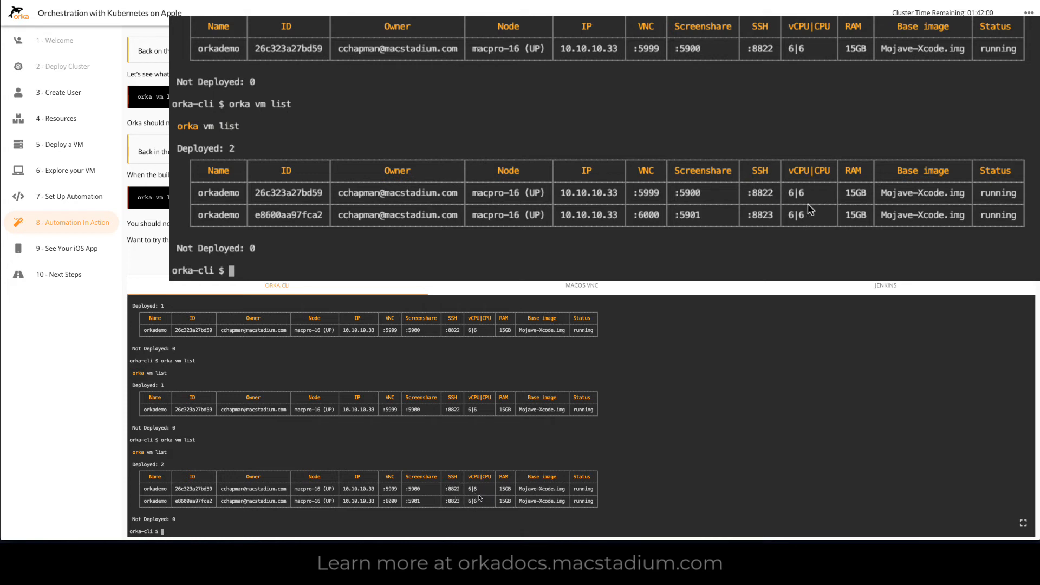
mouse_move(801, 191)
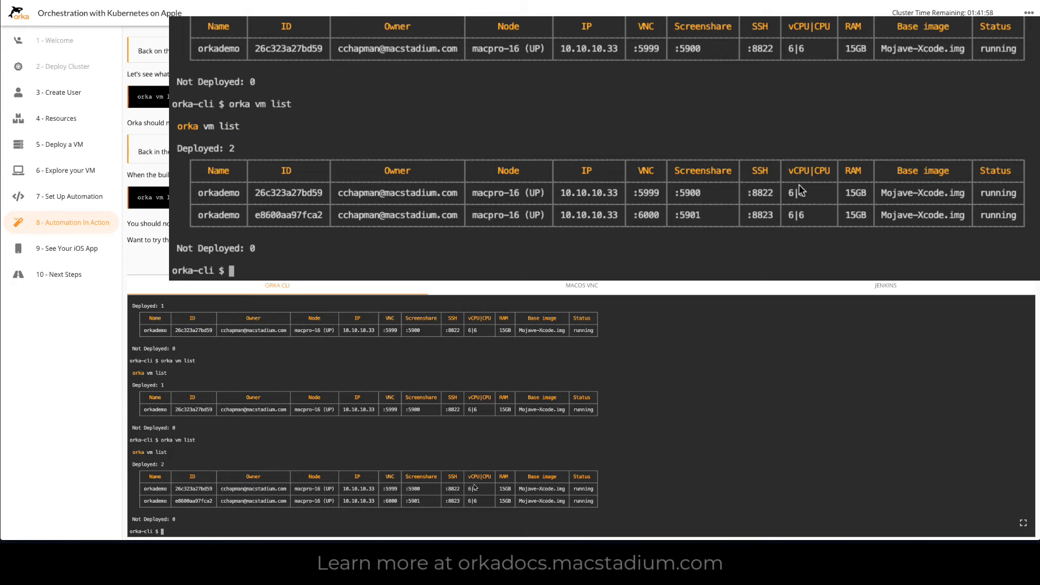
mouse_move(789, 228)
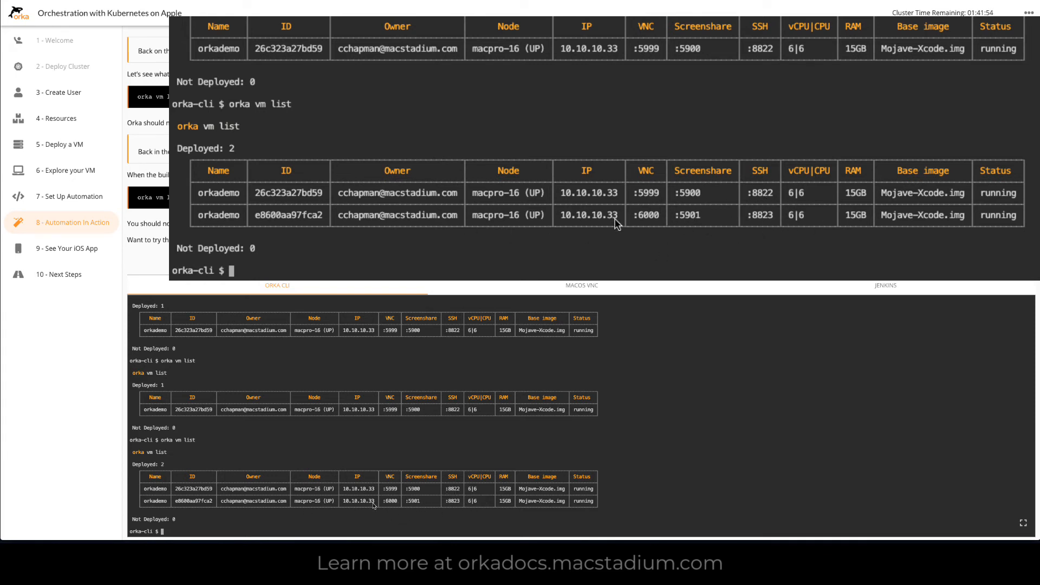
mouse_move(450, 60)
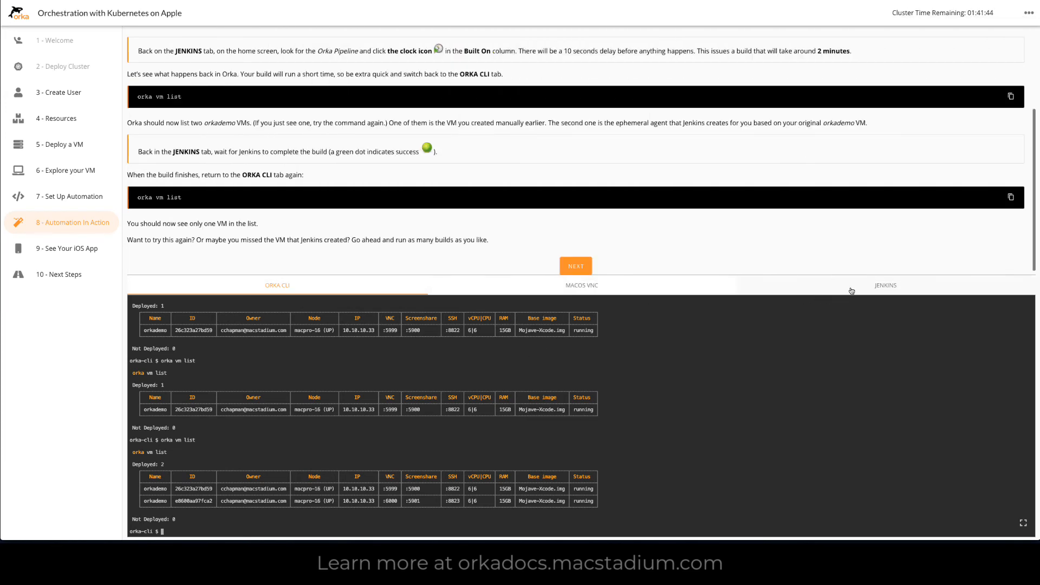
- Return to Jenkins, where Orka Pipeline build #1 shows a green success dot
click(885, 285)
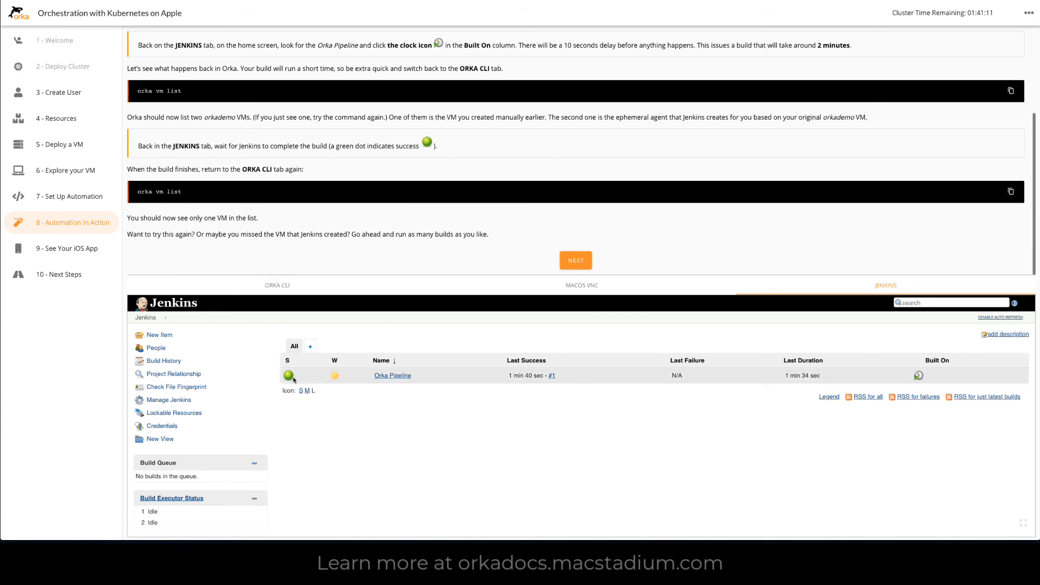
mouse_move(375, 434)
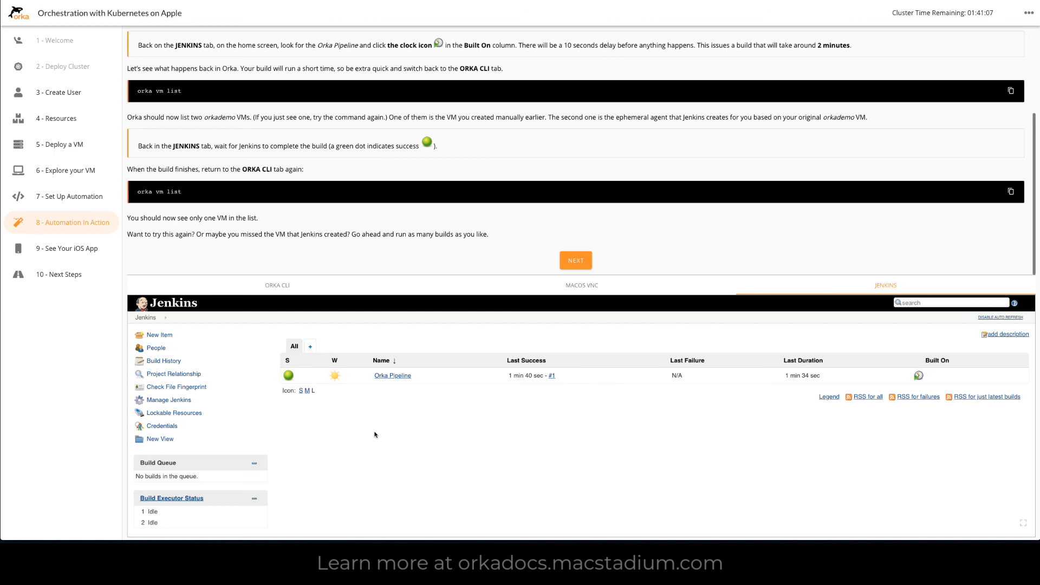
mouse_move(353, 436)
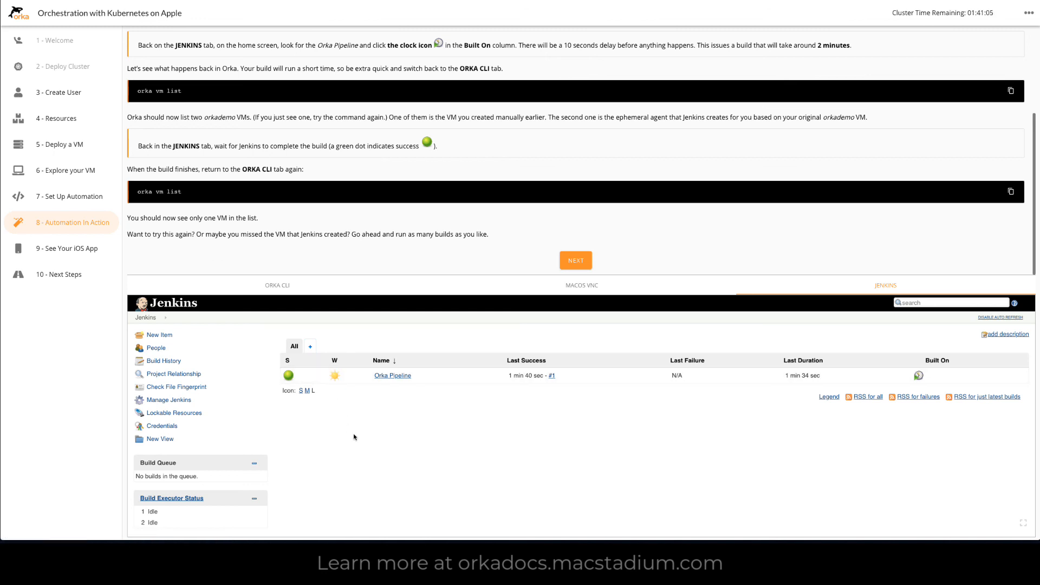